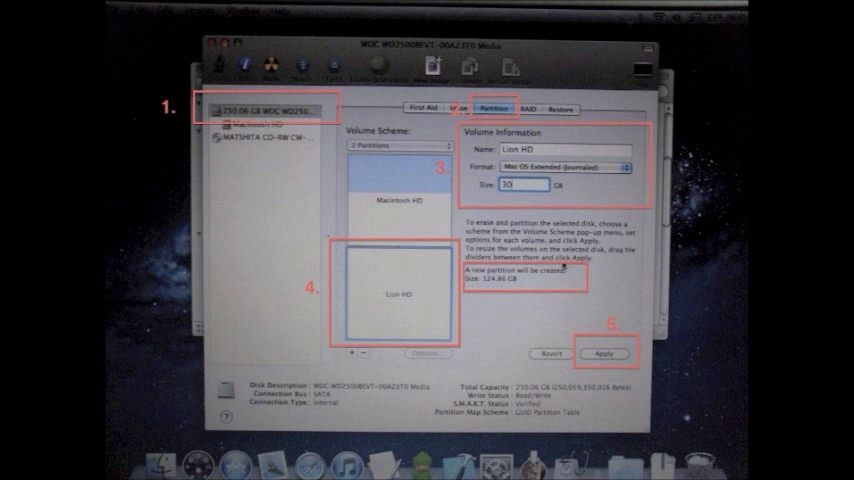
Apply the two-partition layout and confirm creating Lion HD alongside a resized Macintosh HD
left_click(604, 354)
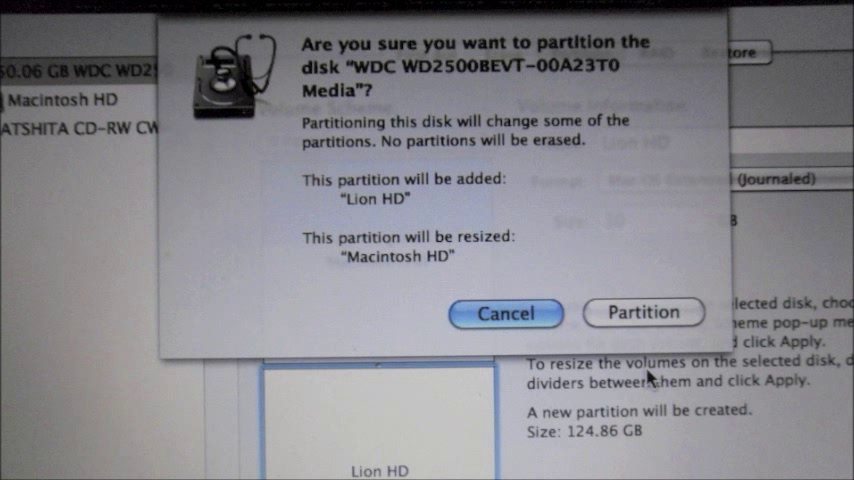
left_click(644, 312)
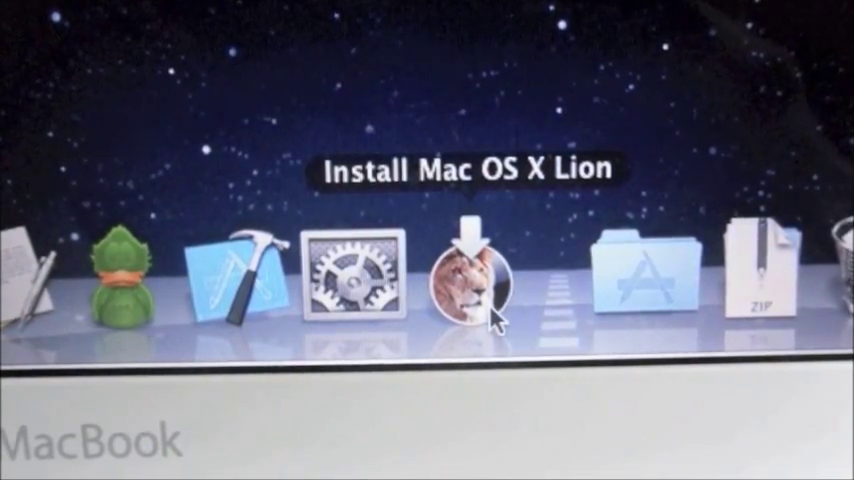
Launch Install Mac OS X Lion from the Dock and continue to the destination disk screen
left_click(478, 280)
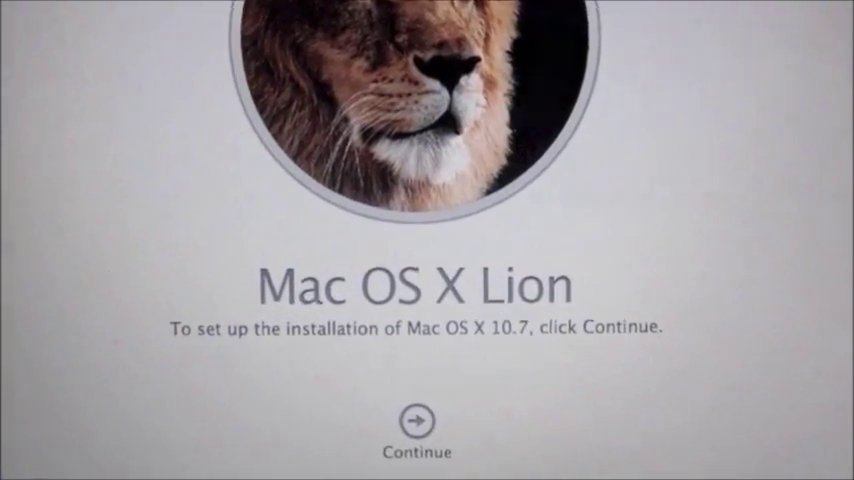
left_click(416, 416)
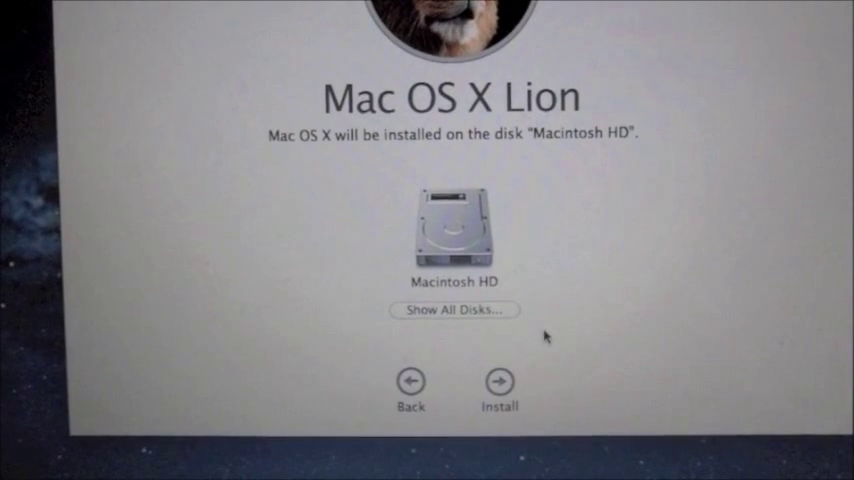
Show all disks and choose Lion HD as the install destination instead of Macintosh HD
left_click(454, 308)
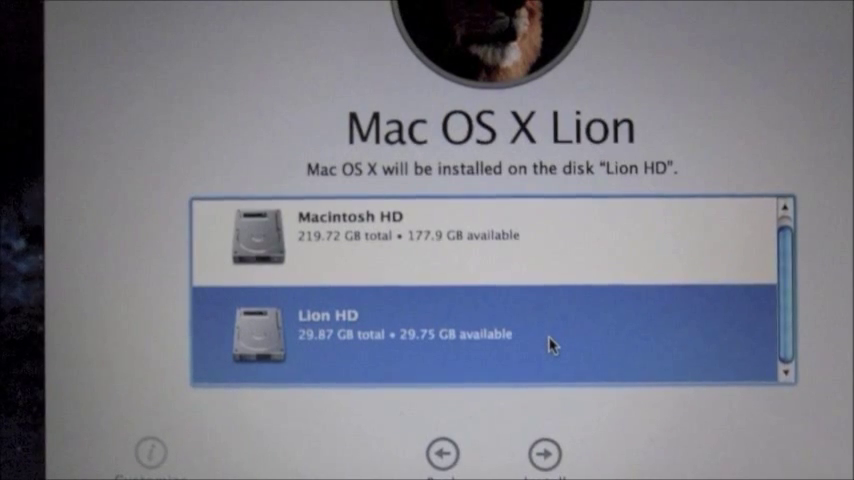
left_click(544, 452)
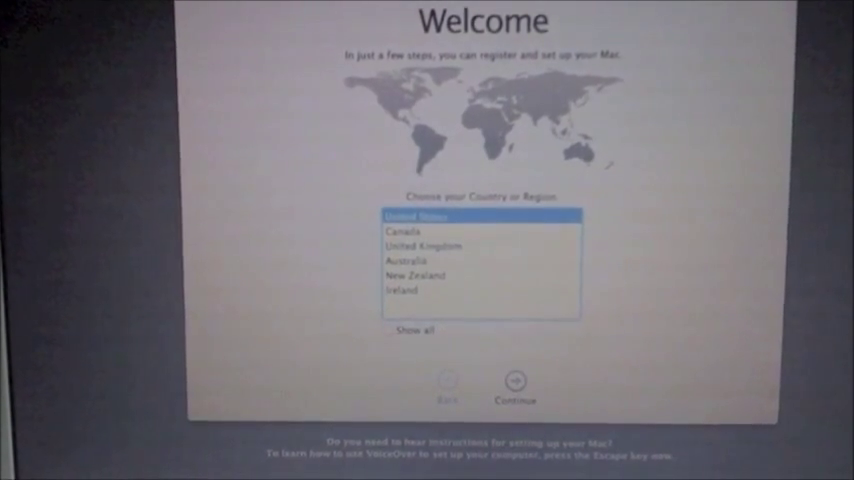
Continue past country, skip data transfer, accept the time zone, create the account and start using Lion
left_click(514, 382)
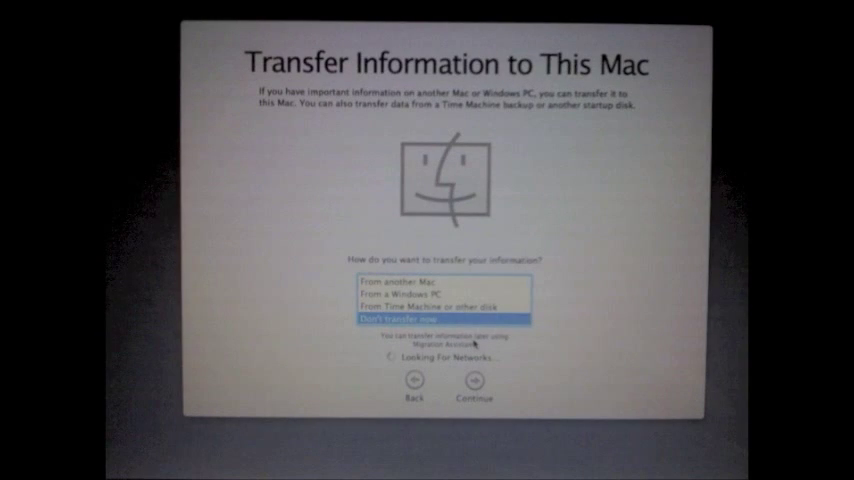
left_click(472, 382)
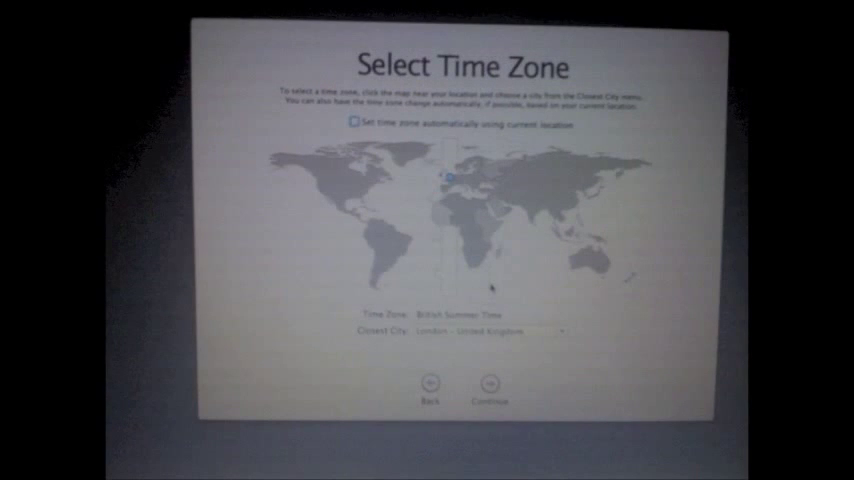
left_click(488, 384)
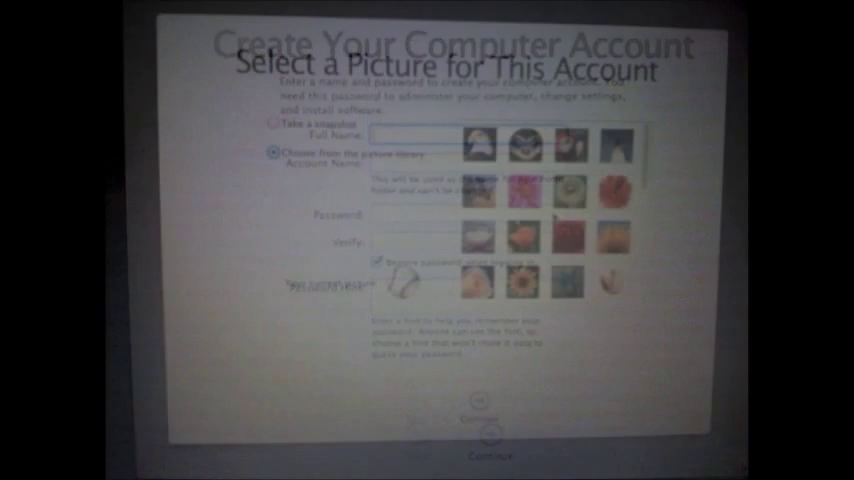
left_click(488, 420)
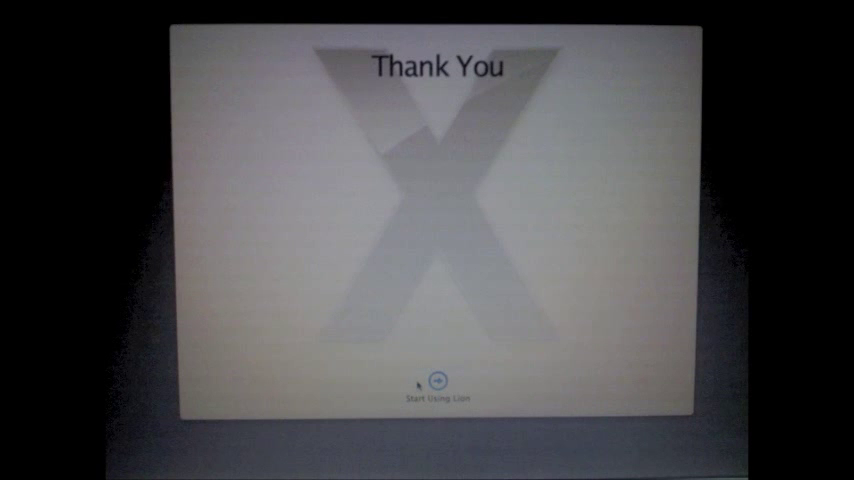
left_click(434, 380)
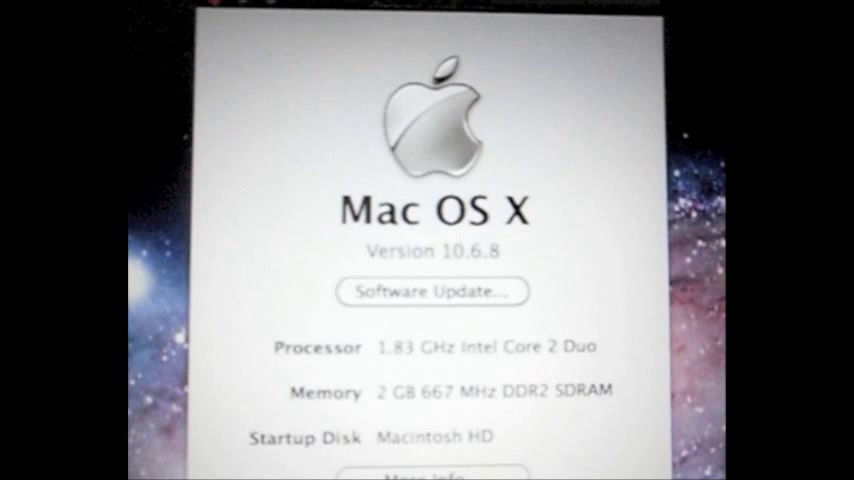